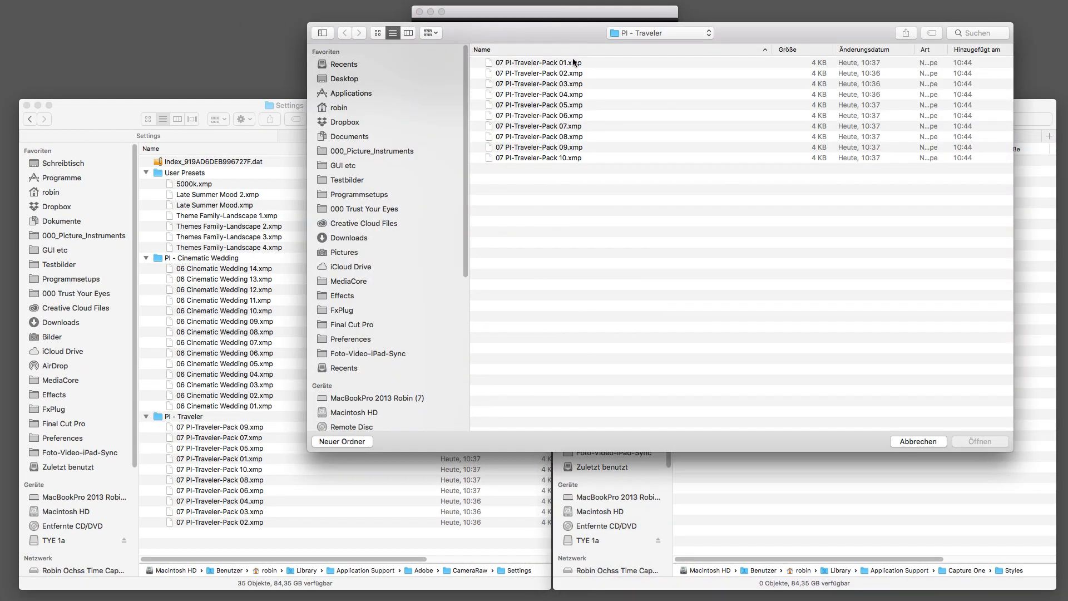
# Convert all ten selected PI - Traveler .xmp presets and view them under Benutzer Stil in Capture One.
pyautogui.press('cmd+a')
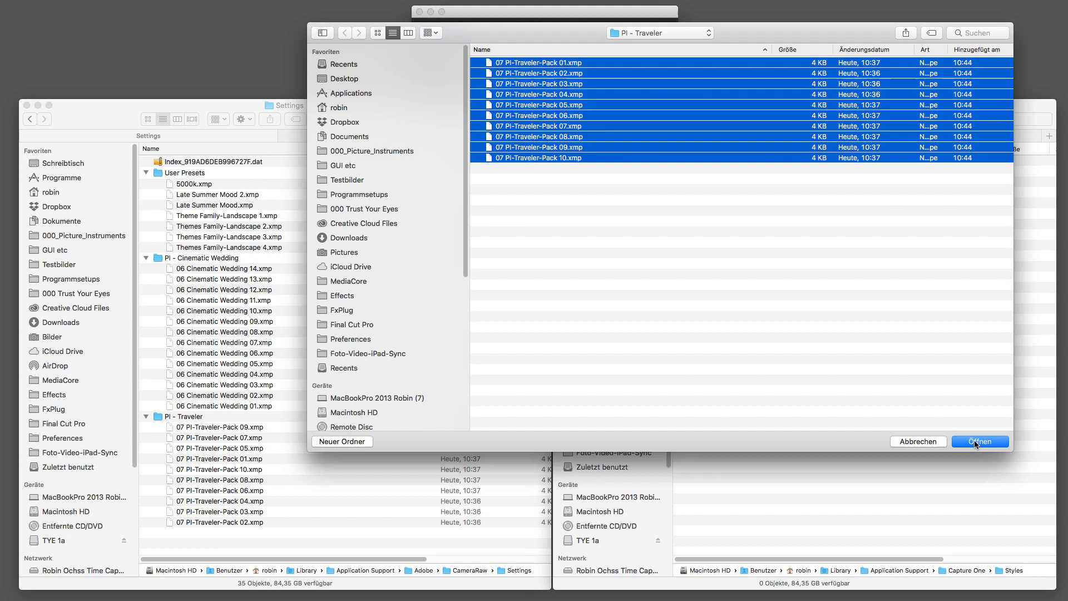
pyautogui.click(979, 441)
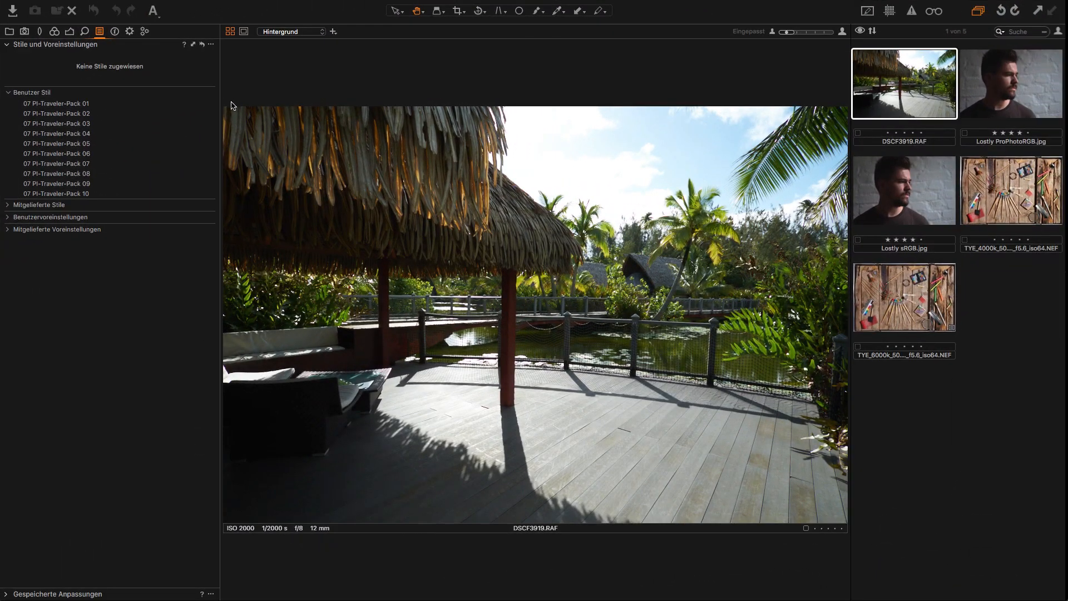
pyautogui.click(56, 123)
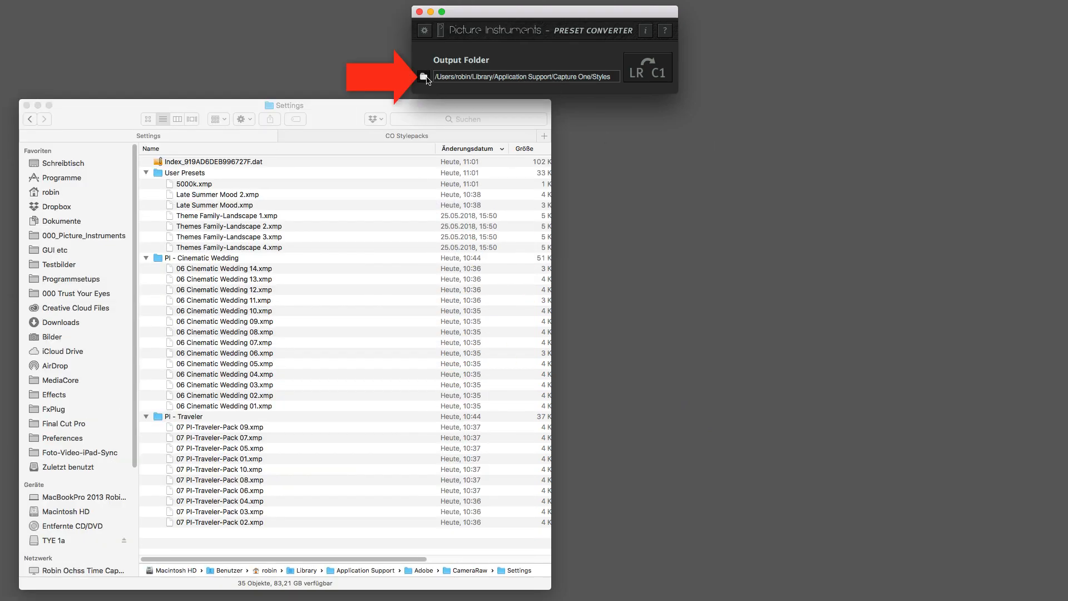
# Confirm the output folder stays Capture One's Styles folder, then list the Format options in Settings.
pyautogui.click(428, 77)
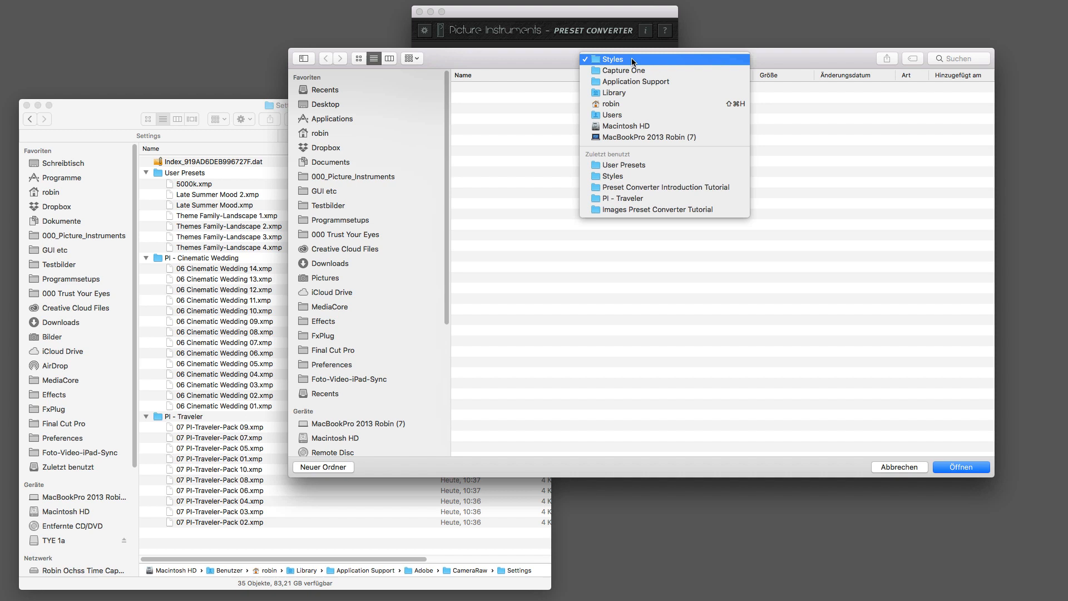
pyautogui.moveTo(707, 62)
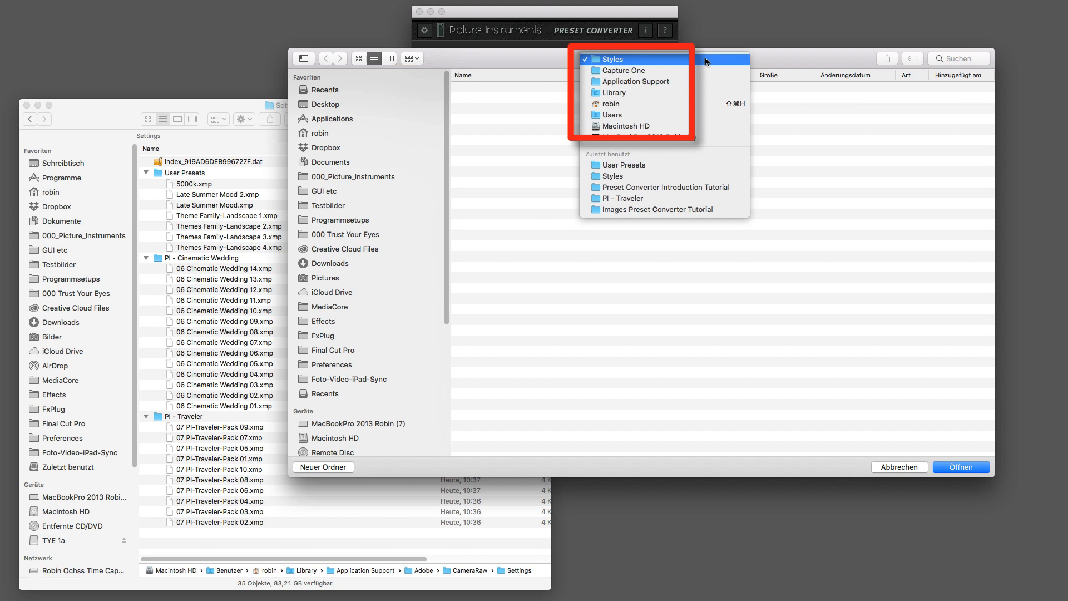
pyautogui.click(614, 59)
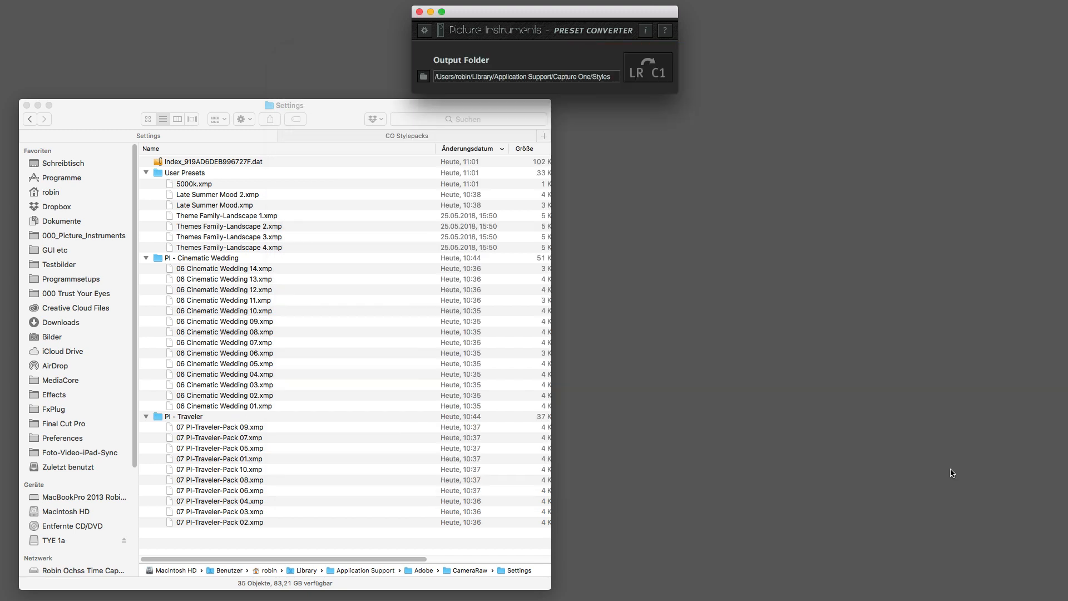
pyautogui.moveTo(946, 464)
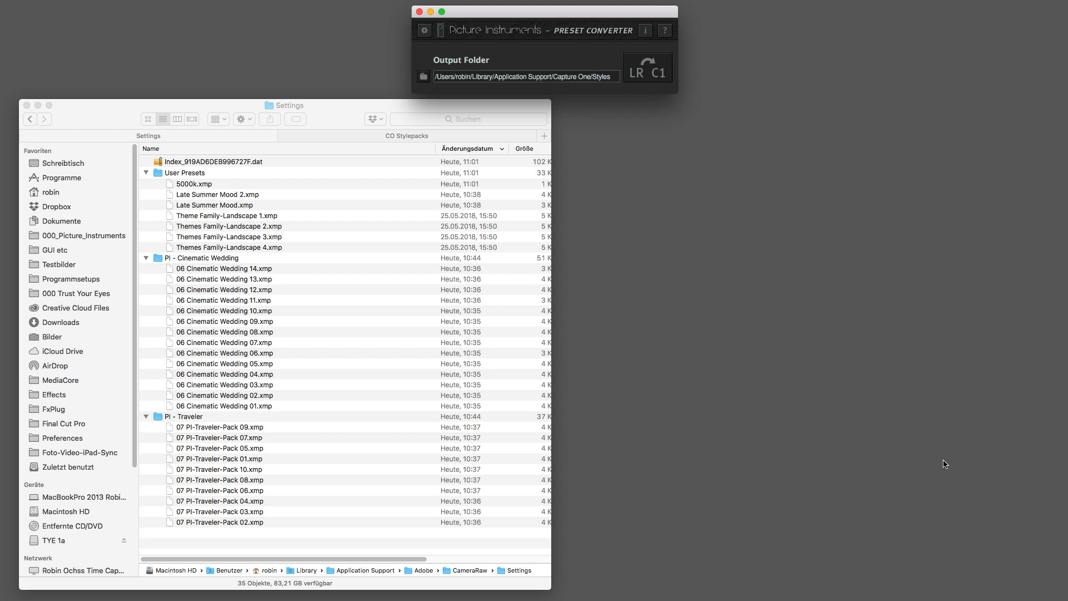
pyautogui.click(424, 31)
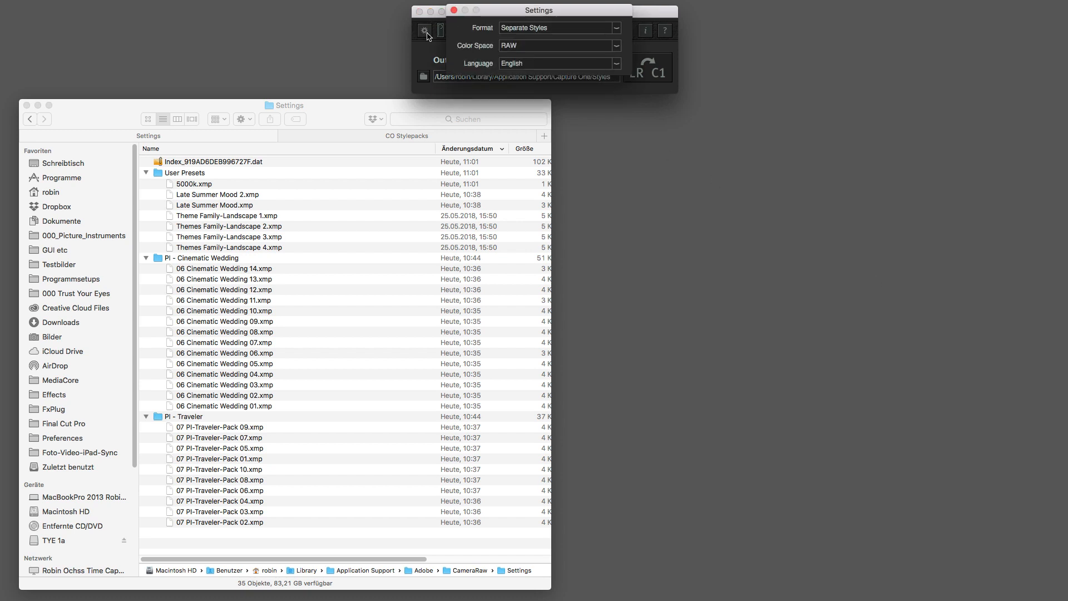
pyautogui.click(558, 27)
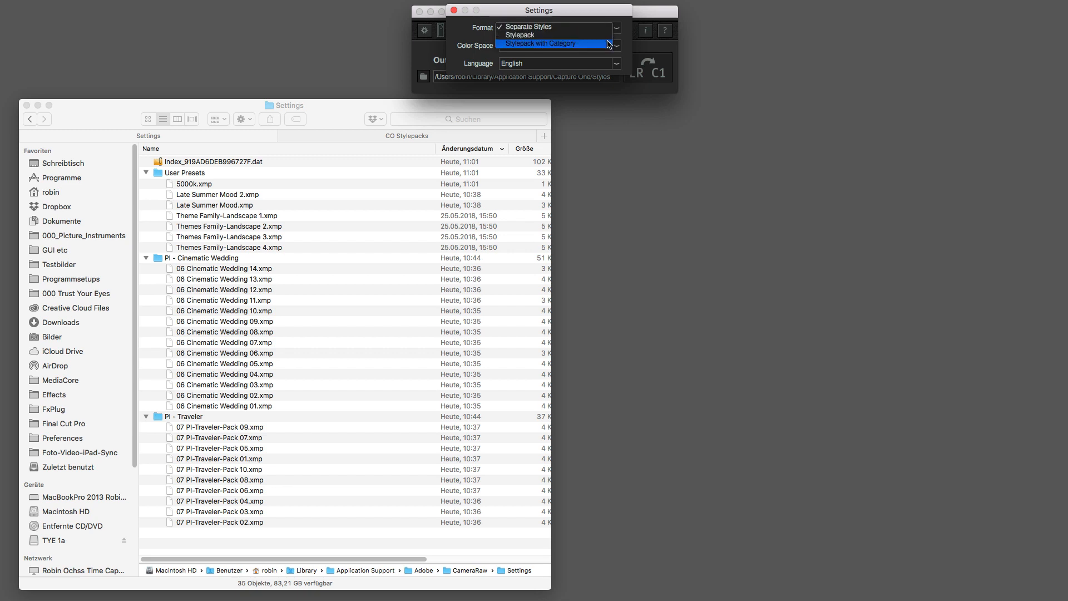
pyautogui.moveTo(538, 34)
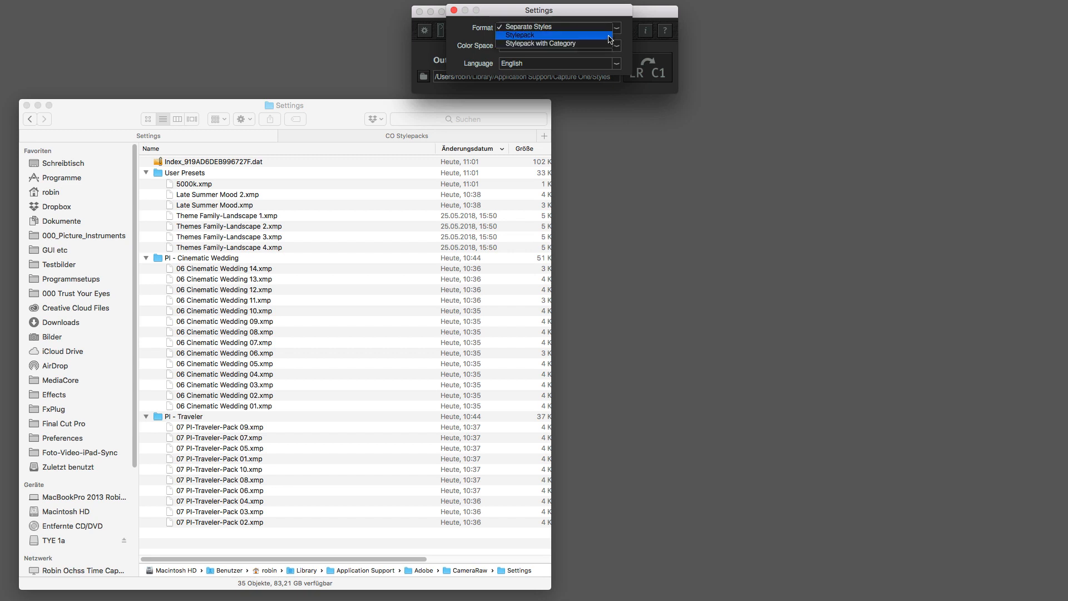
pyautogui.moveTo(555, 43)
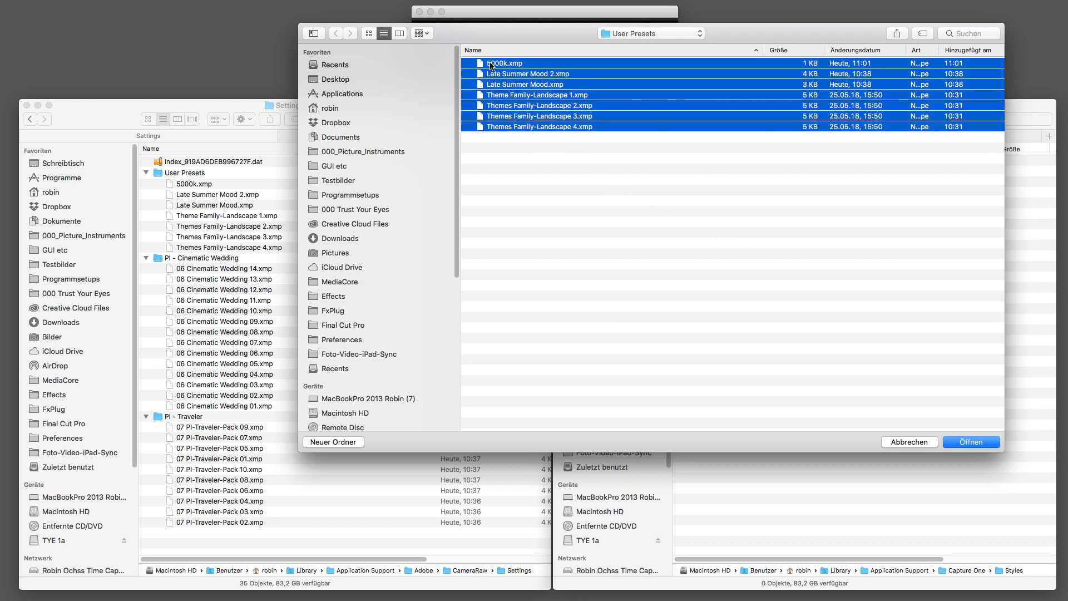
pyautogui.moveTo(703, 184)
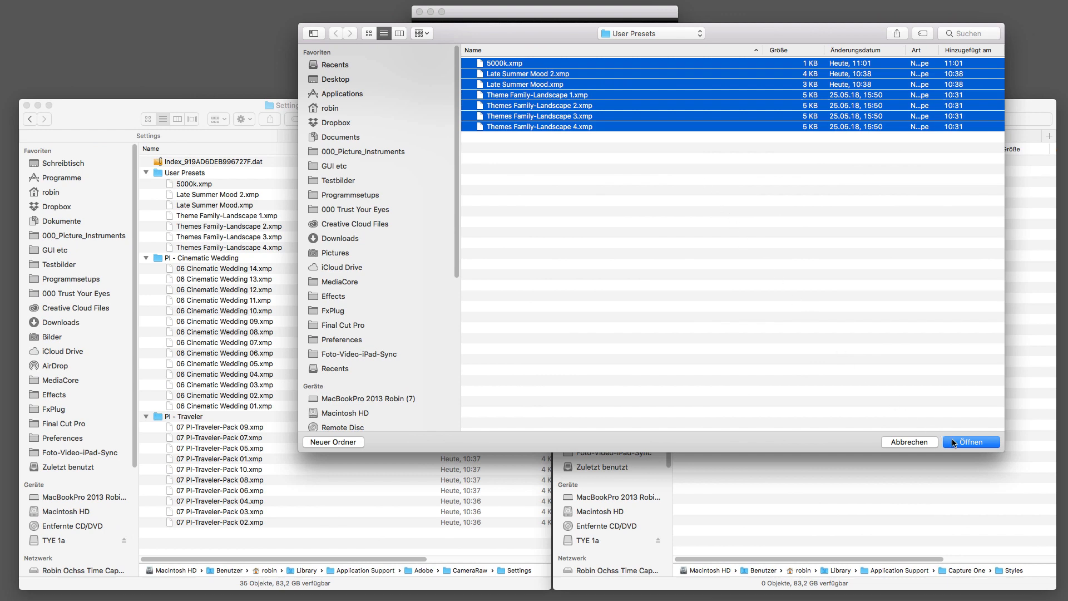
# Convert the selected User Presets, hitting the 5000k white-balance warning, and switch to Lightroom's compare view.
pyautogui.click(970, 441)
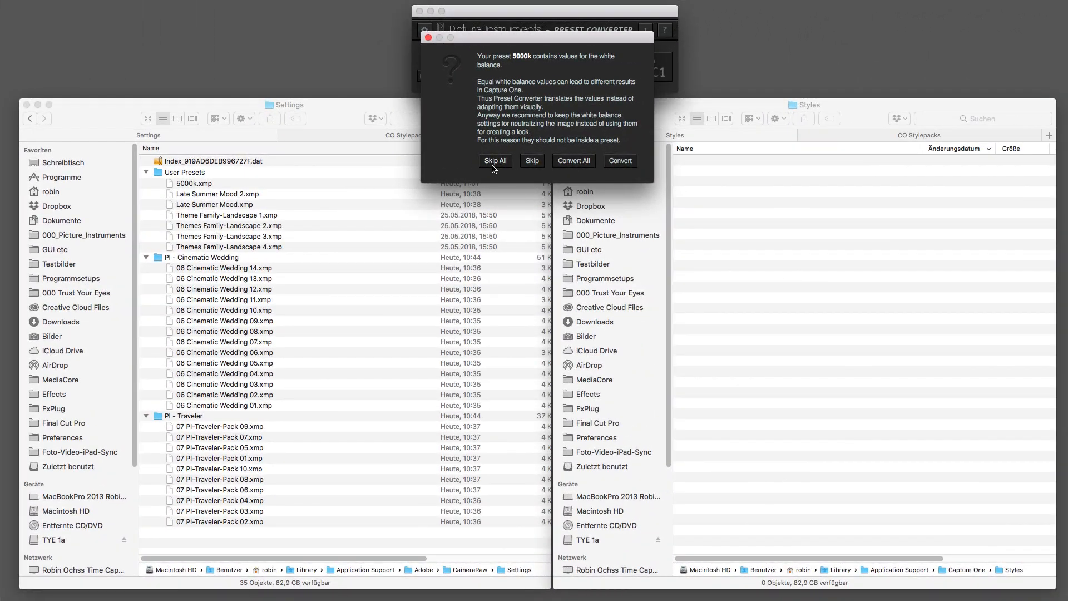
pyautogui.click(495, 160)
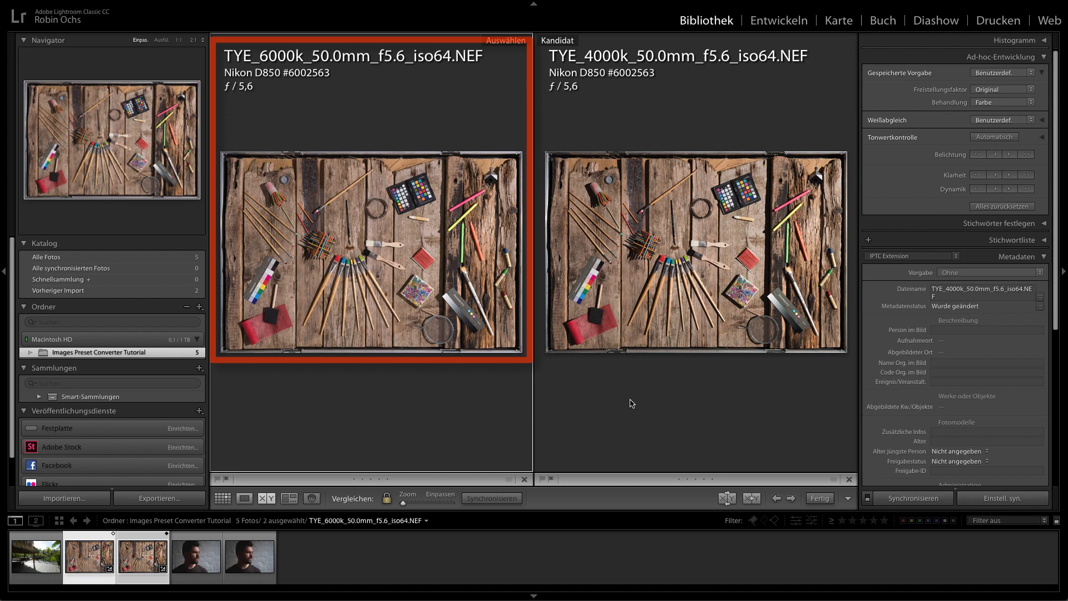
# Zoom into the 6000k/4000k comparison, then browse Saved Preset to the user presets for the 5000k preset.
pyautogui.click(694, 256)
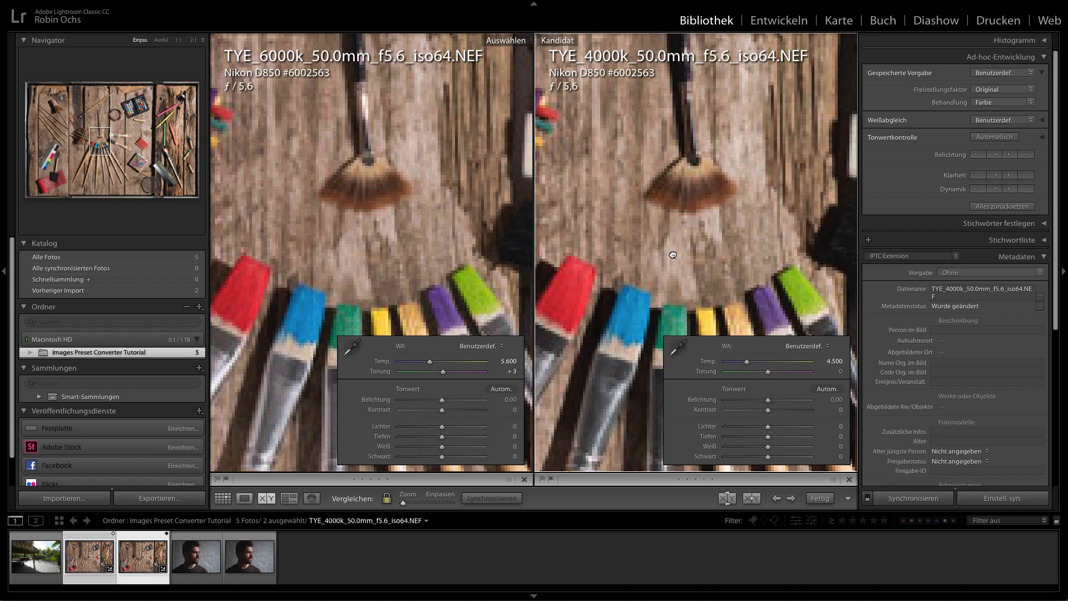
pyautogui.click(439, 494)
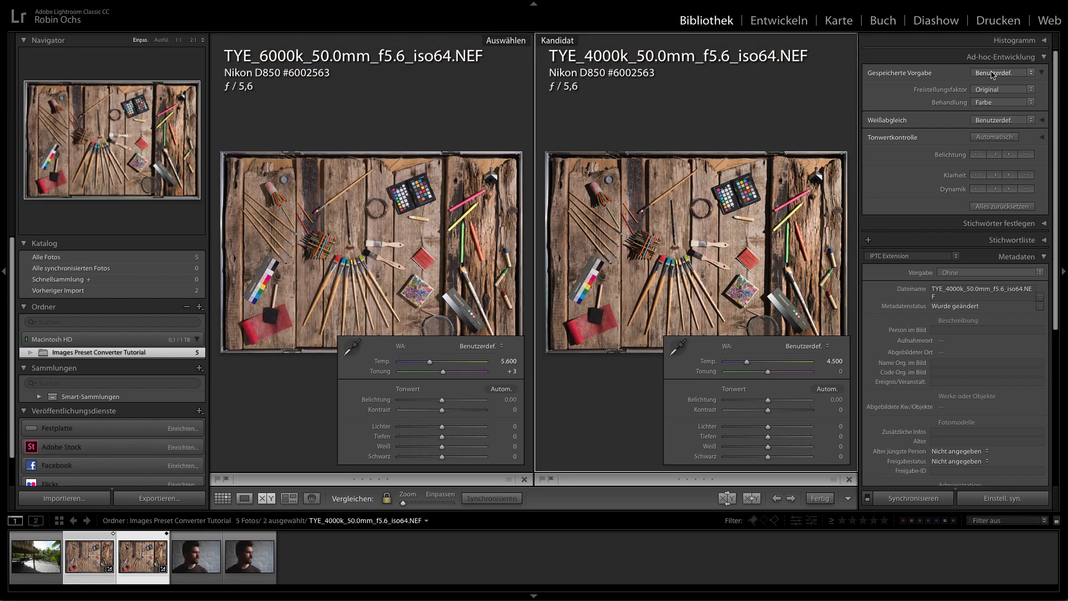
pyautogui.click(1000, 73)
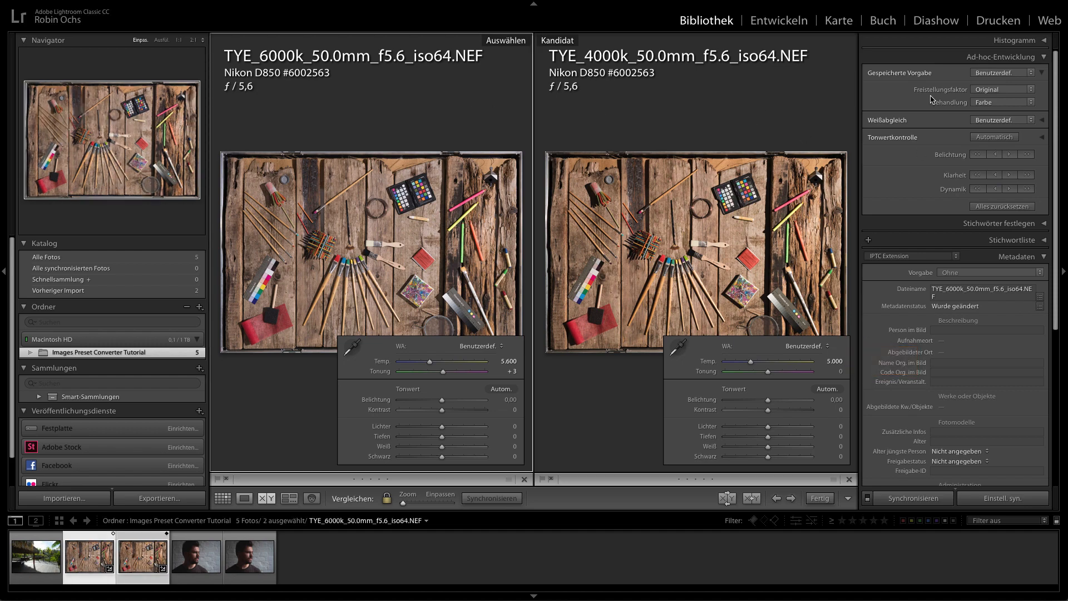
pyautogui.click(1000, 73)
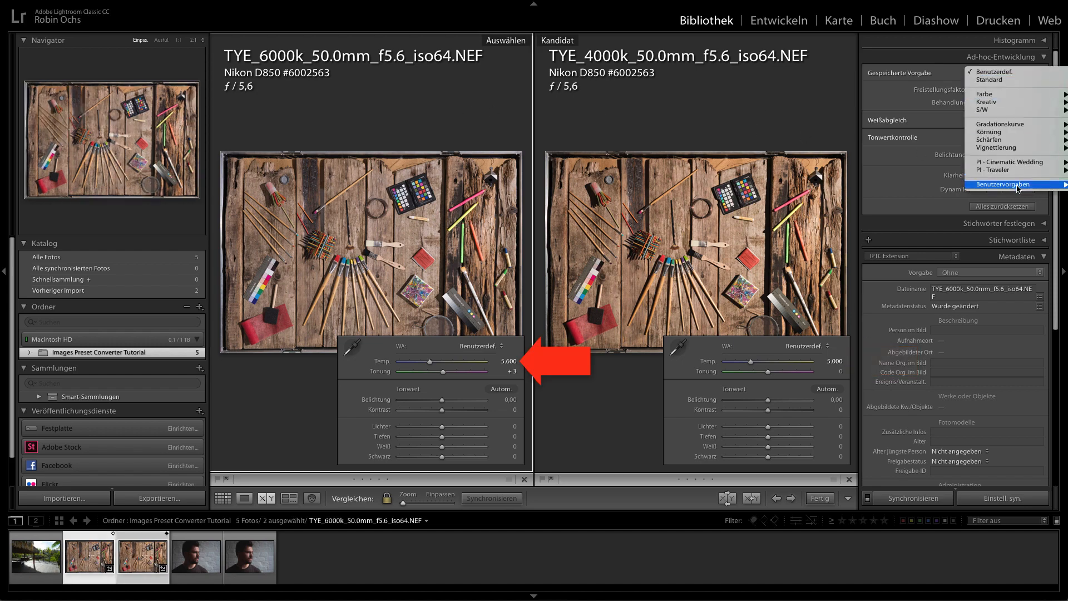
pyautogui.click(1001, 185)
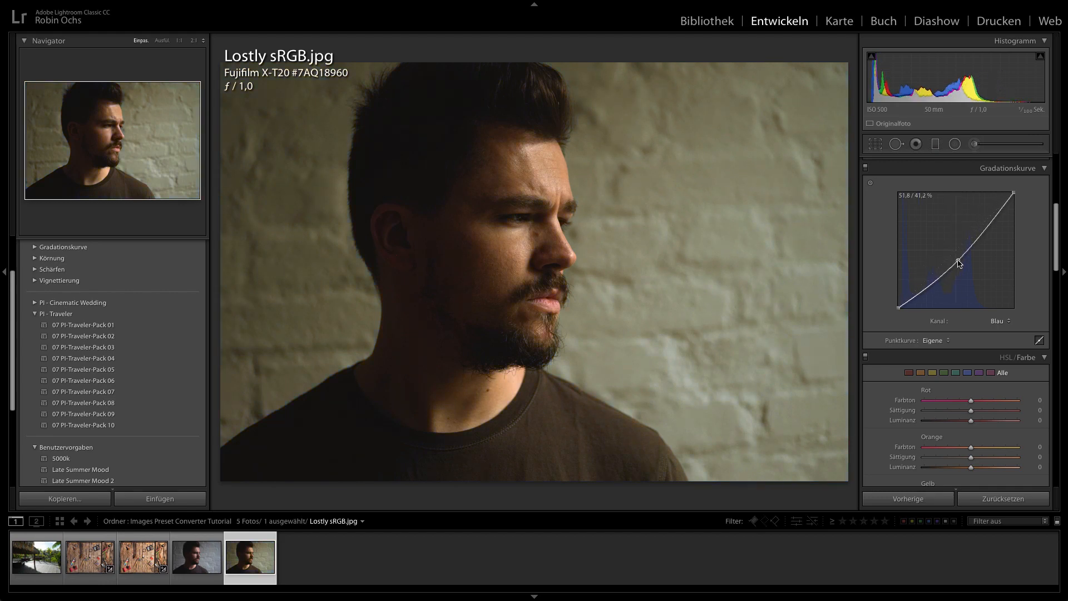
# Switch the portrait's tone curve channel and scroll down to the Basic panel with Dehaze.
pyautogui.click(996, 320)
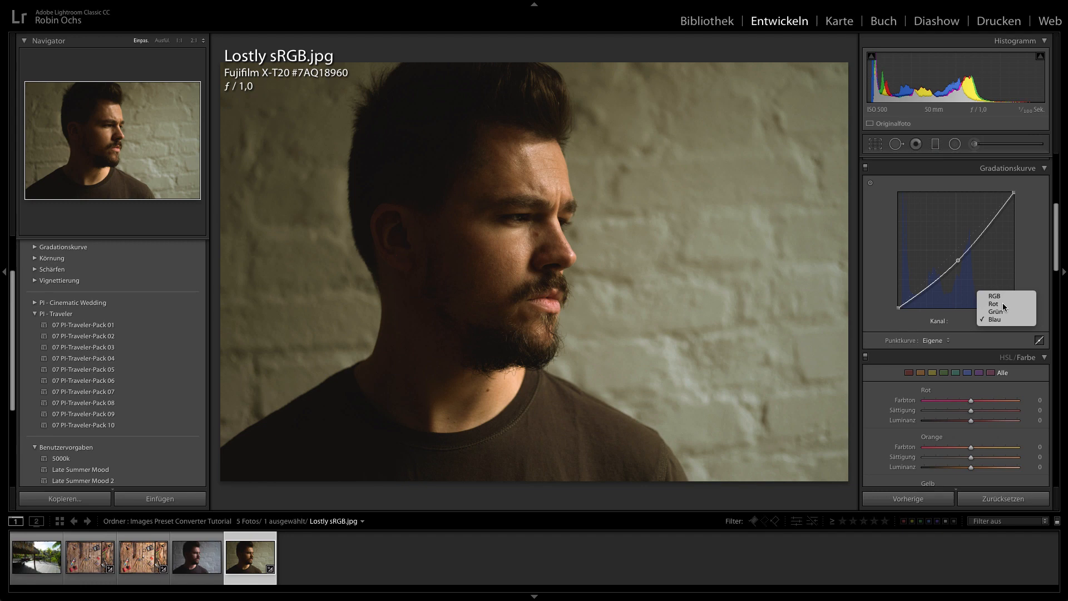
pyautogui.click(995, 303)
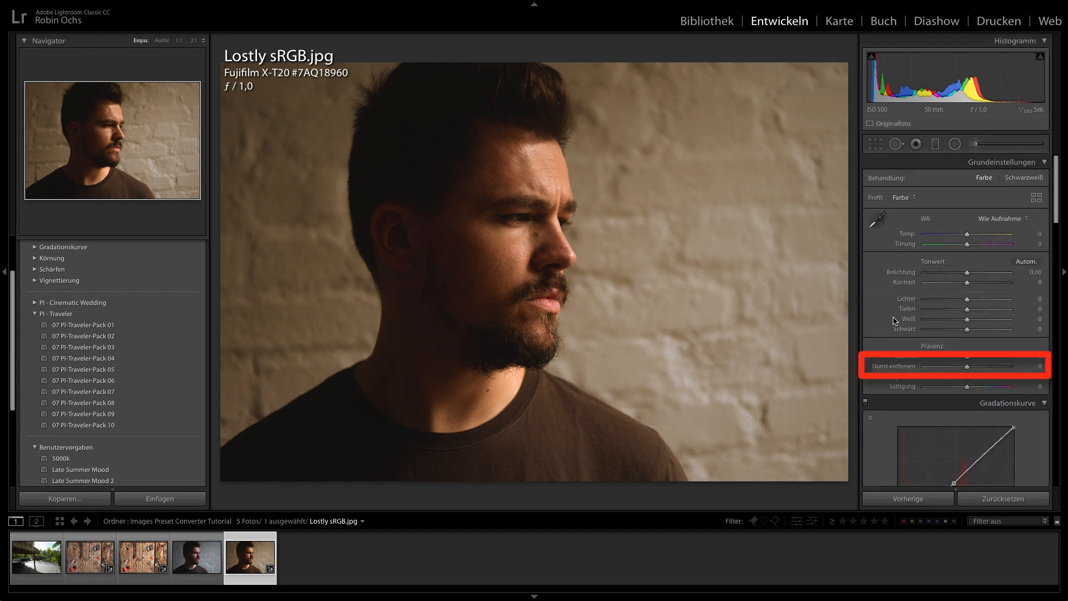
pyautogui.scroll(-3)
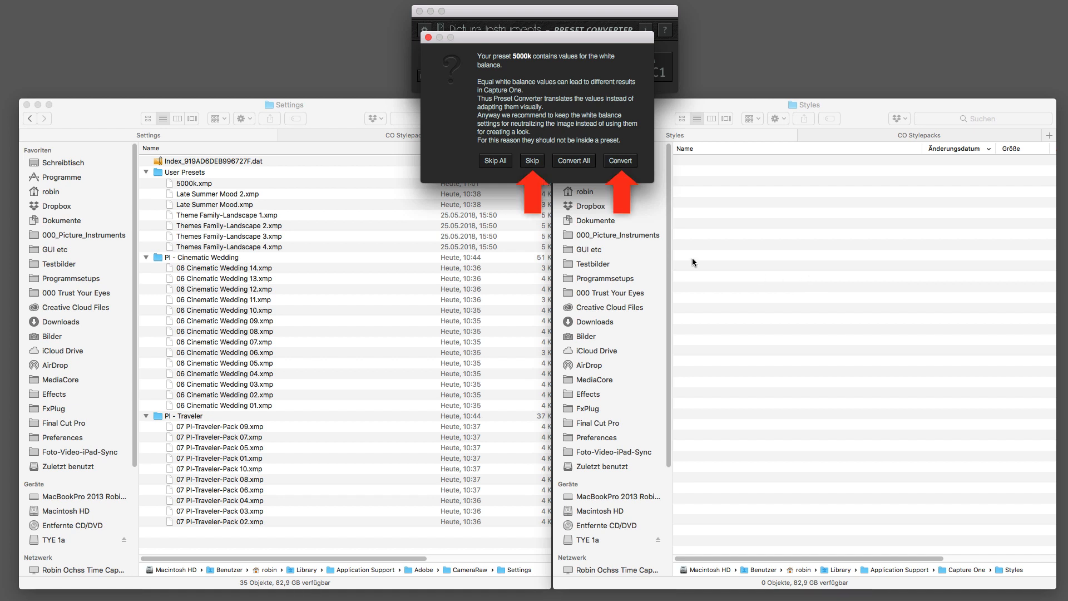
# Answer the 5000k white-balance warning and check Capture One's user styles list for the converted styles.
pyautogui.click(619, 160)
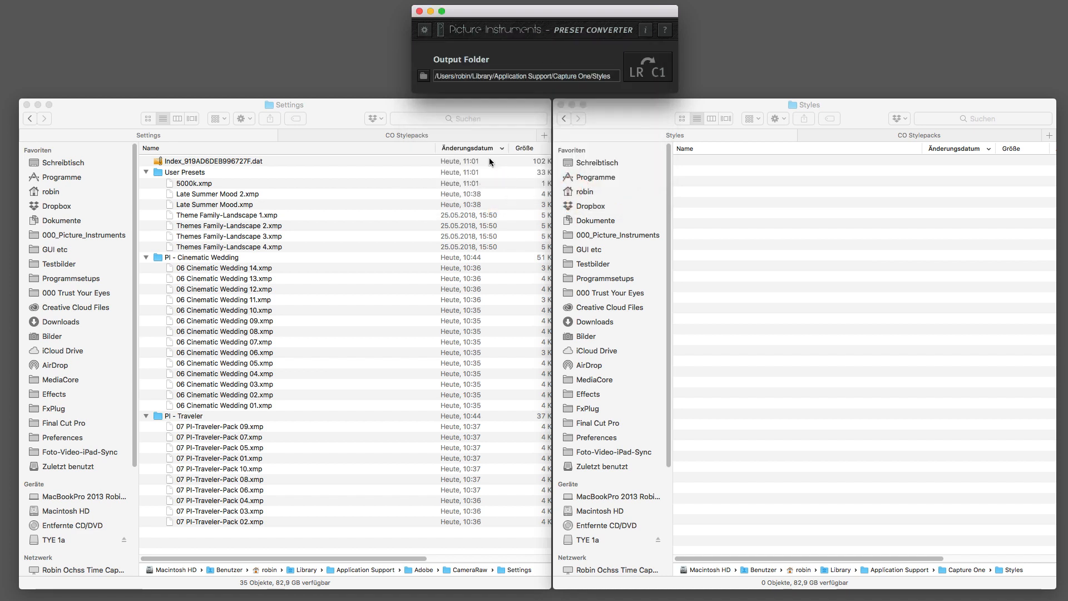
pyautogui.click(646, 66)
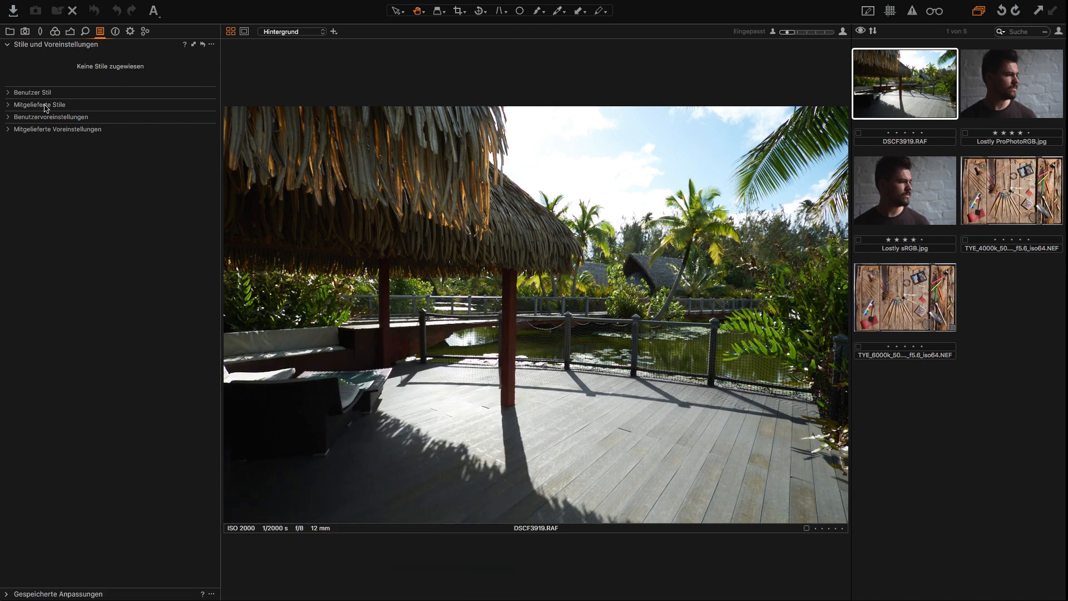
pyautogui.click(8, 93)
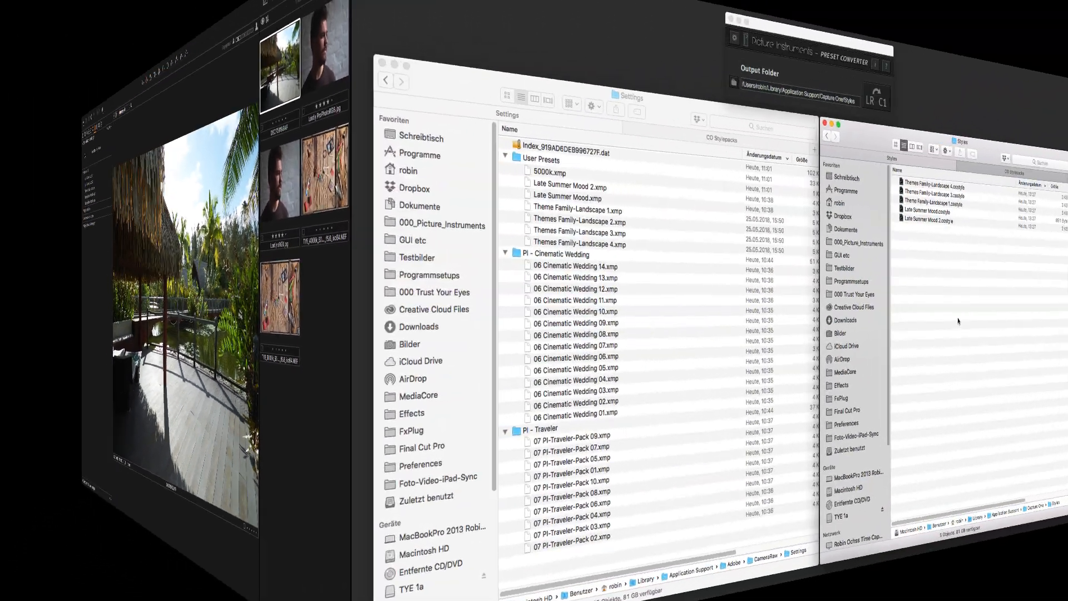
# Put the five selected .costyle files into a new folder 'My LR Presets' and expand user styles to see it.
pyautogui.rightClick(748, 190)
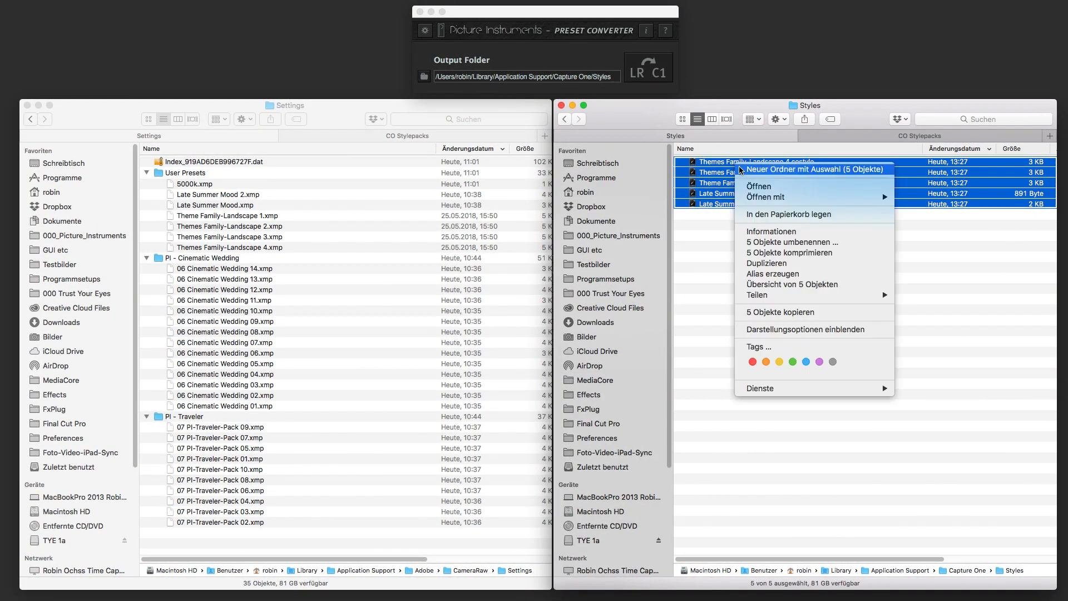
pyautogui.click(813, 169)
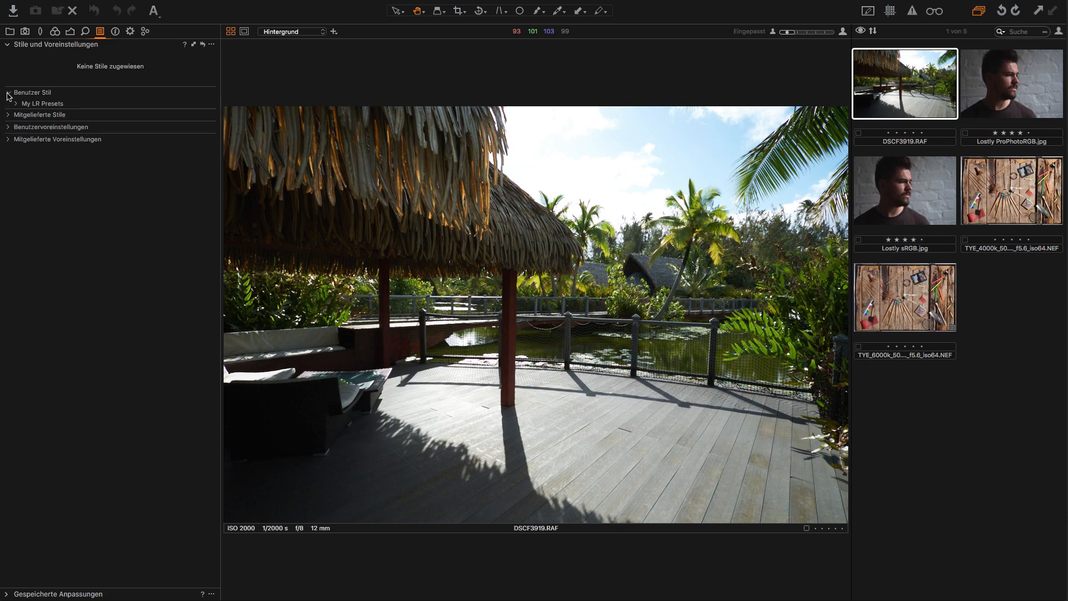
pyautogui.click(25, 103)
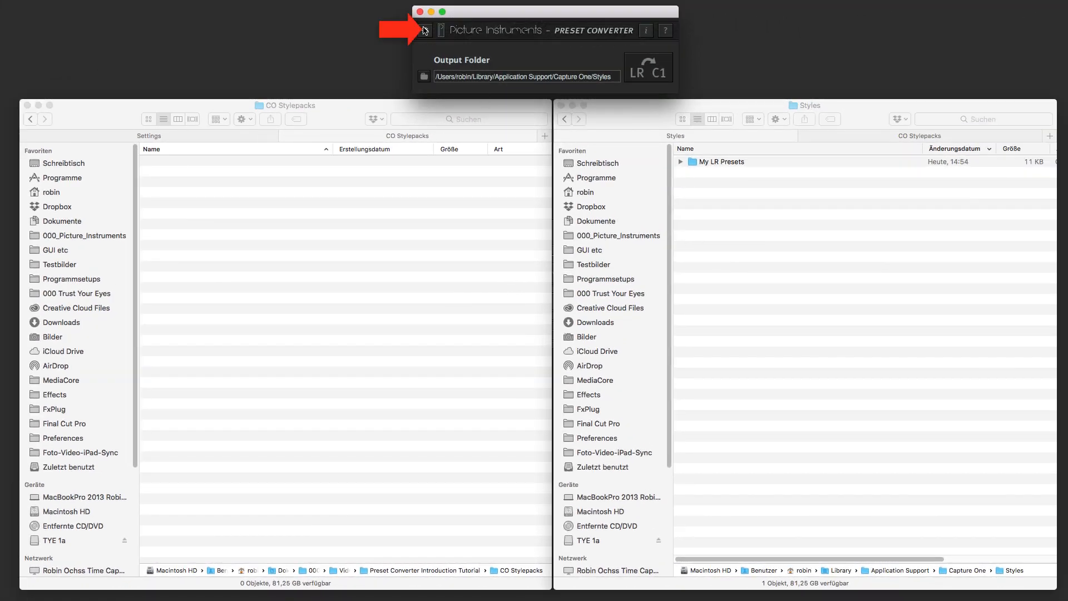
# Set the converter's output Format to Stylepack.
pyautogui.click(424, 30)
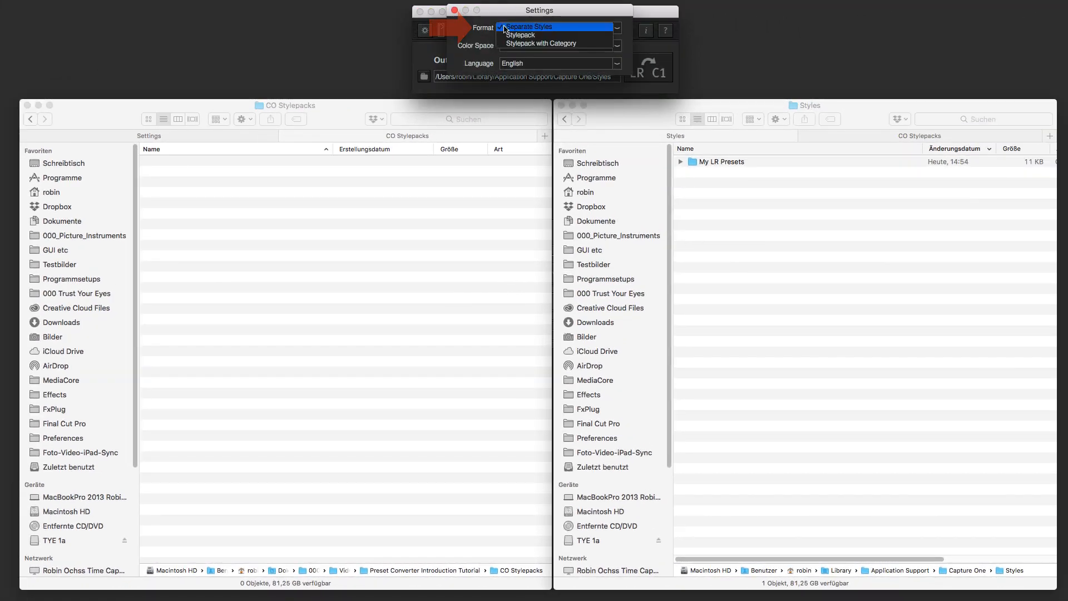
pyautogui.click(519, 34)
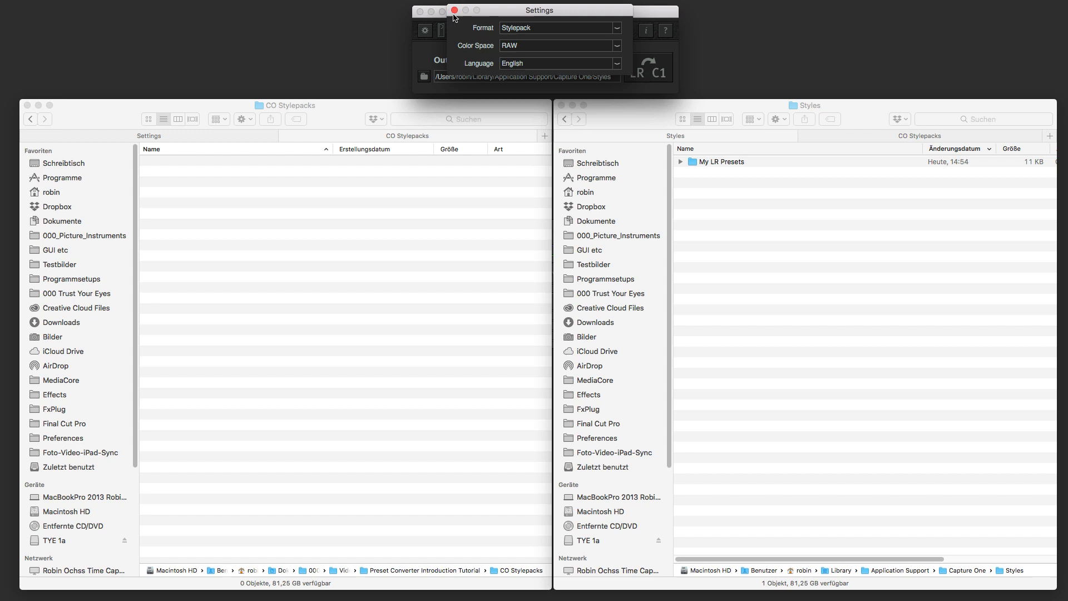
pyautogui.click(454, 10)
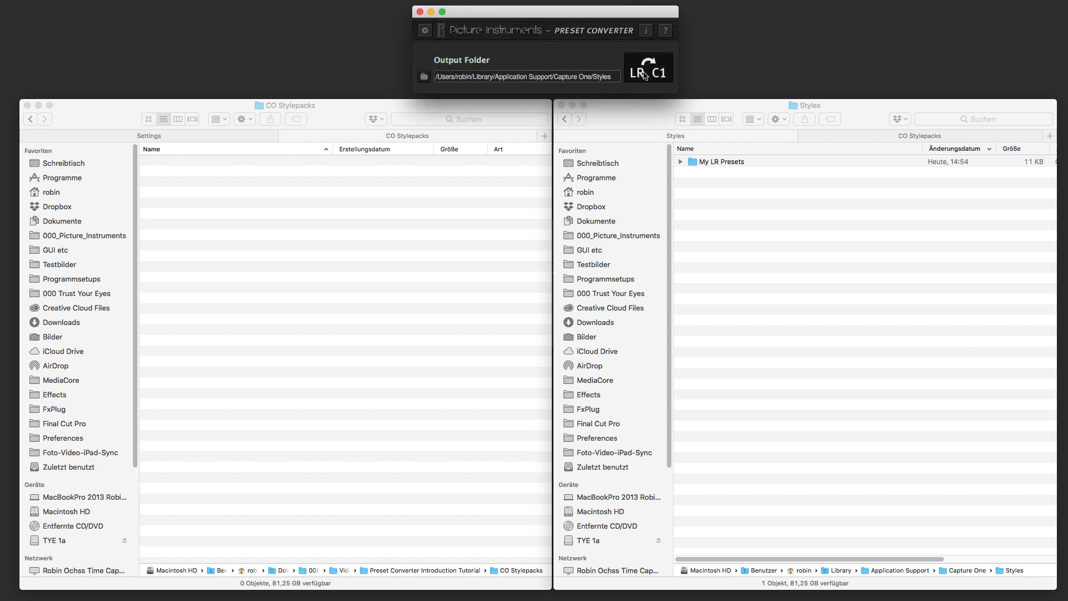
# Convert the ten PI-Traveler-Pack presets via LR→C1 and save the stylepack as 'Tutorial Styles'.
pyautogui.click(647, 69)
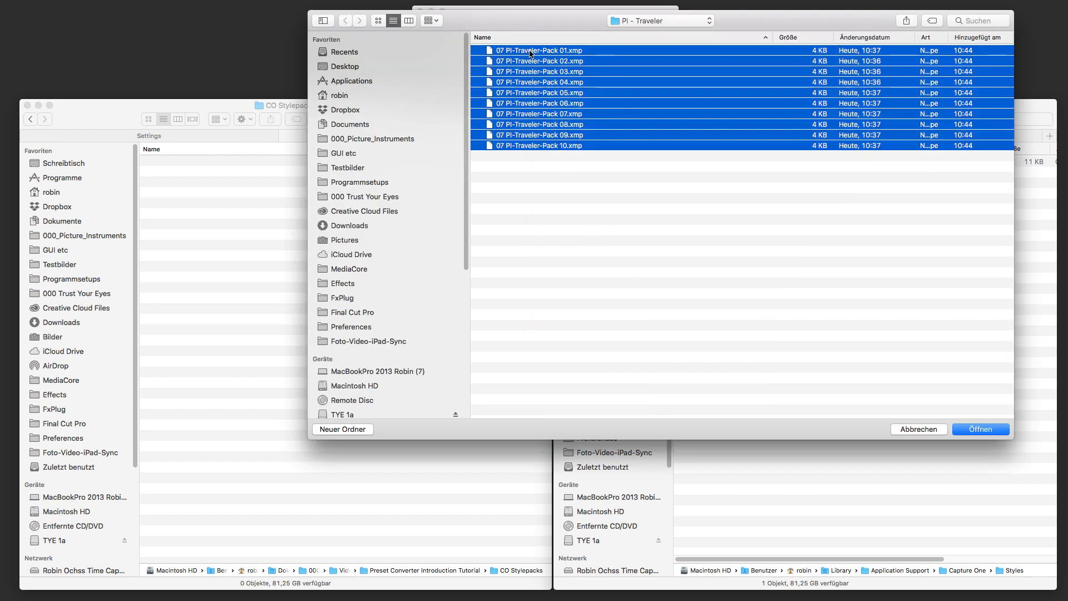
pyautogui.click(979, 429)
pyautogui.write('Tutorial Styles')
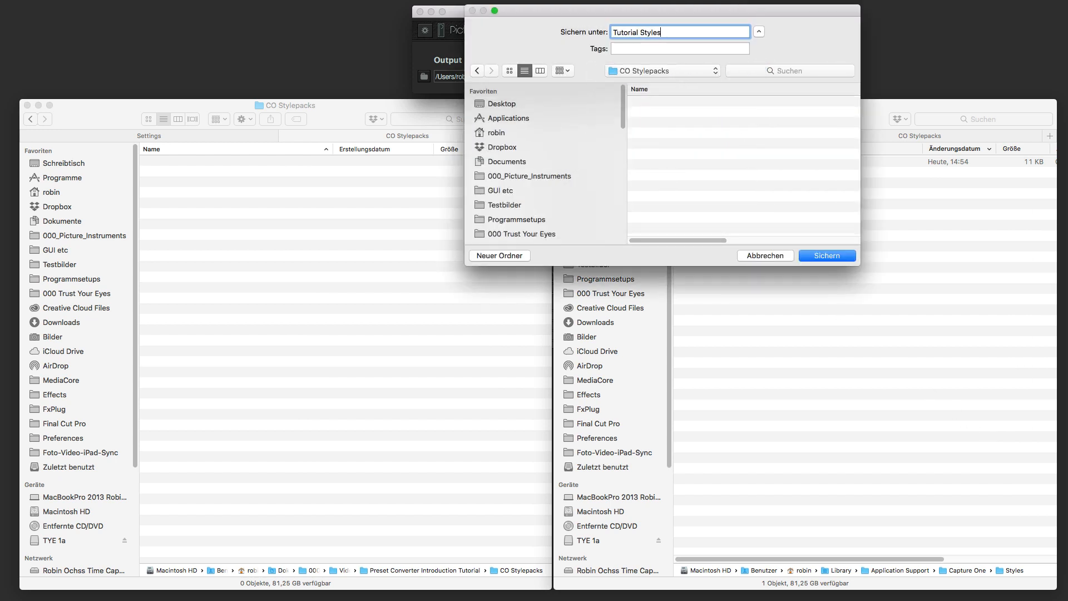
pyautogui.click(826, 255)
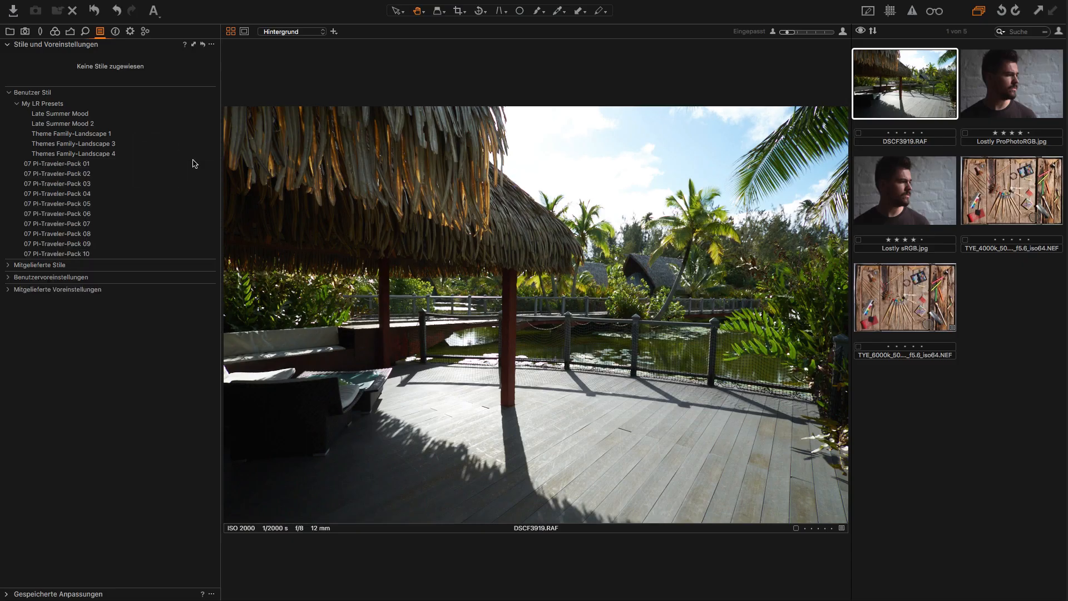
# Collapse the My LR Presets folder to review the ten PI-Traveler-Pack user styles.
pyautogui.click(74, 154)
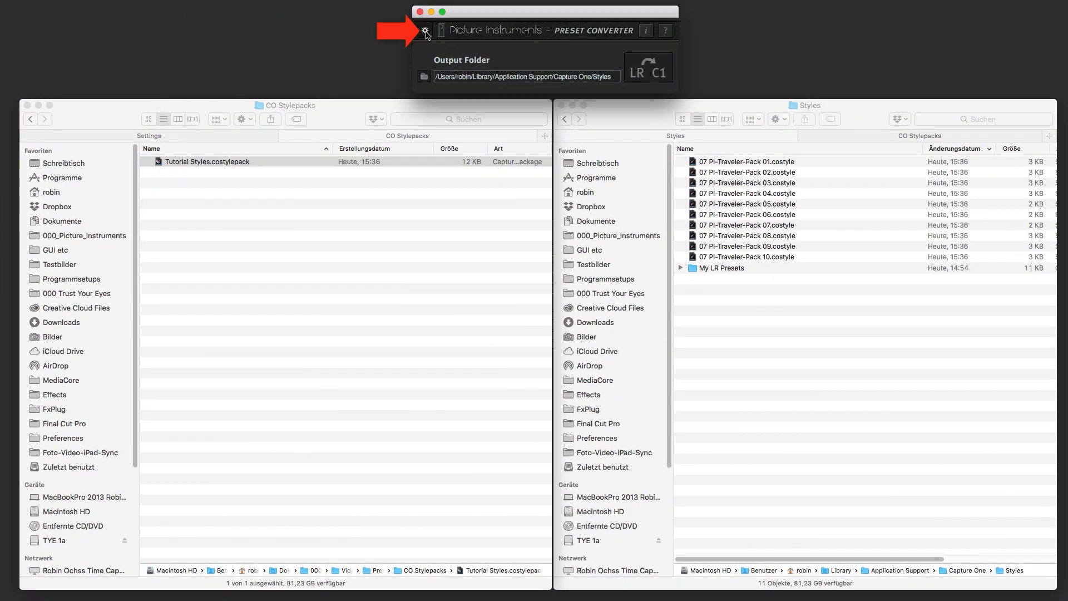
# Bring up the converter's settings to choose Stylepack with Category for the Cinematic Wedding presets.
pyautogui.click(424, 30)
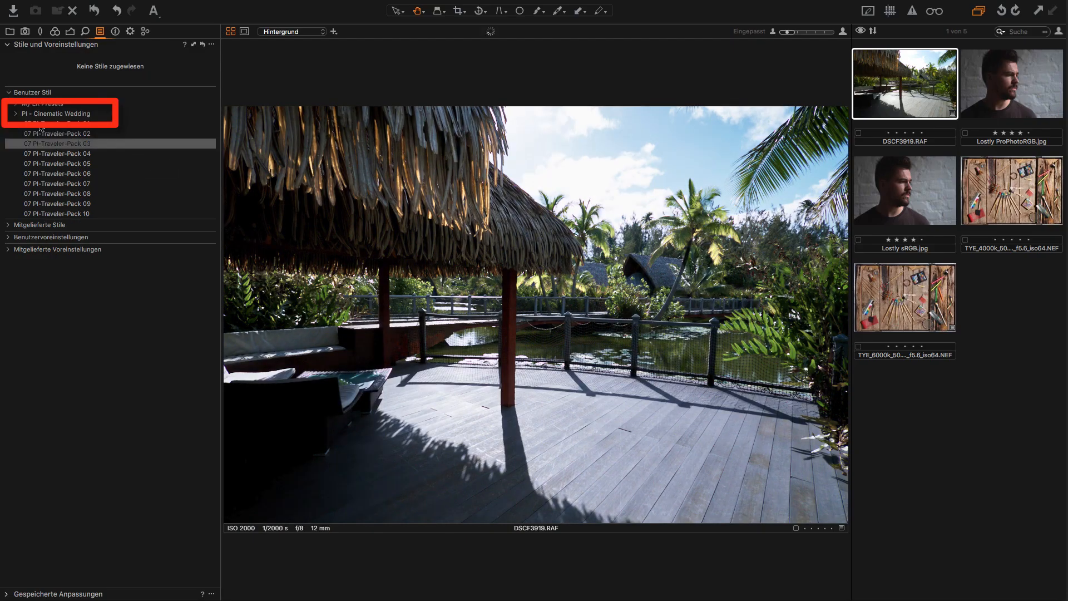
# Expand and collapse the PI - Cinematic Wedding category, then apply PI-Traveler-Pack 07 in Lightroom for comparison.
pyautogui.click(13, 113)
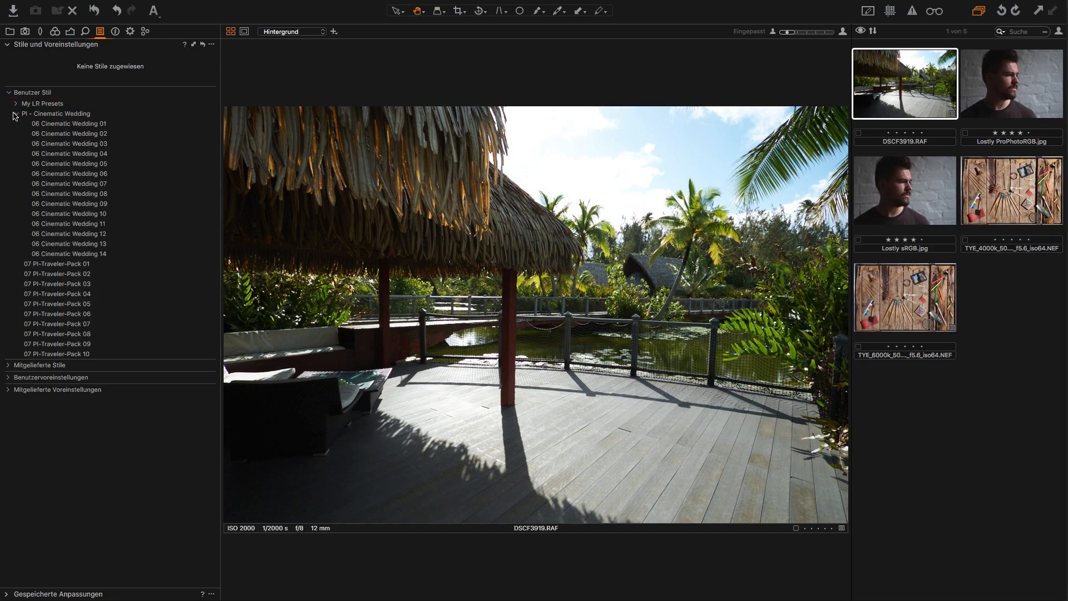
pyautogui.click(13, 113)
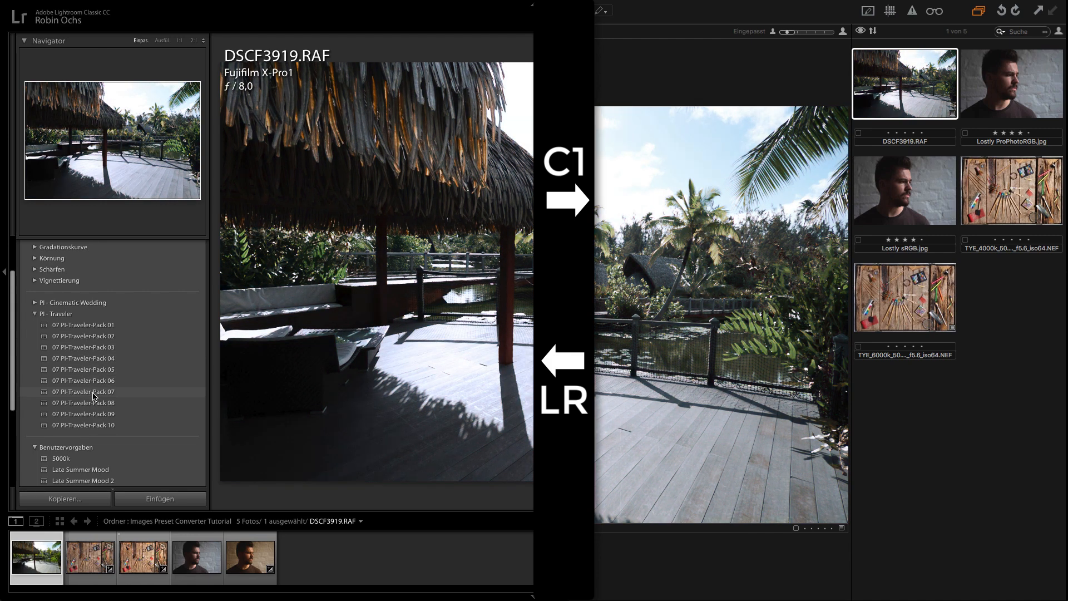
pyautogui.click(82, 414)
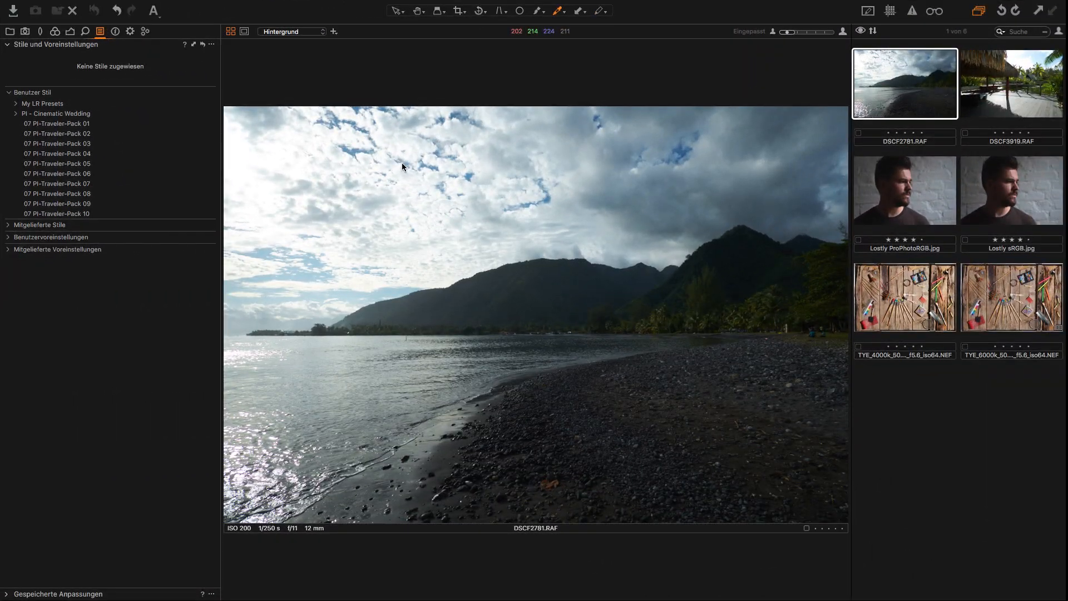
# Apply 07 PI-Traveler-Pack 02 to DSCF2781.RAF, then bring up the Lostly sRGB portrait.
pyautogui.click(58, 134)
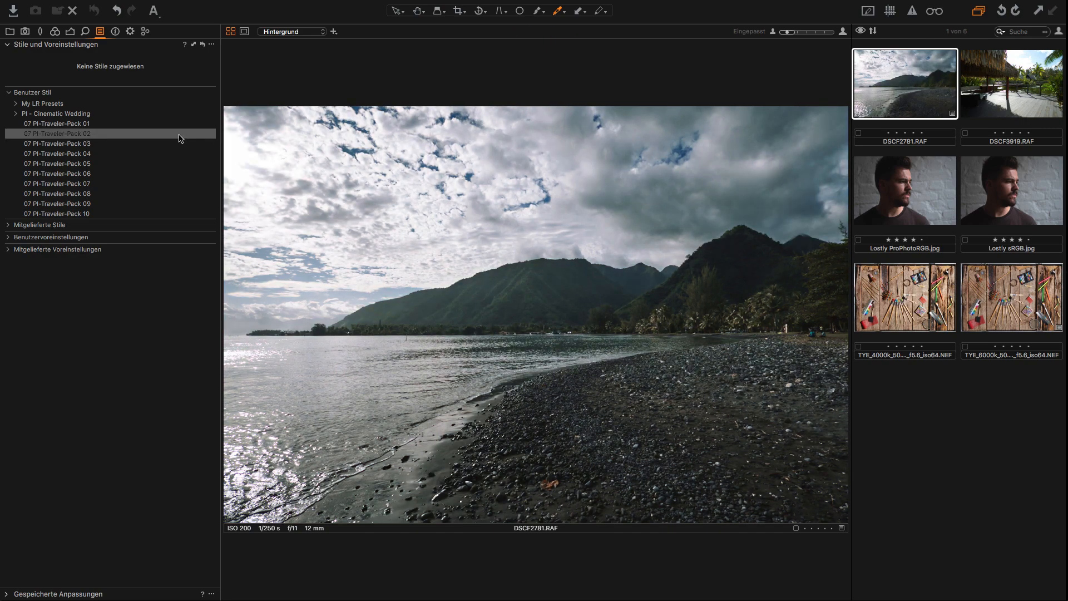
pyautogui.click(57, 133)
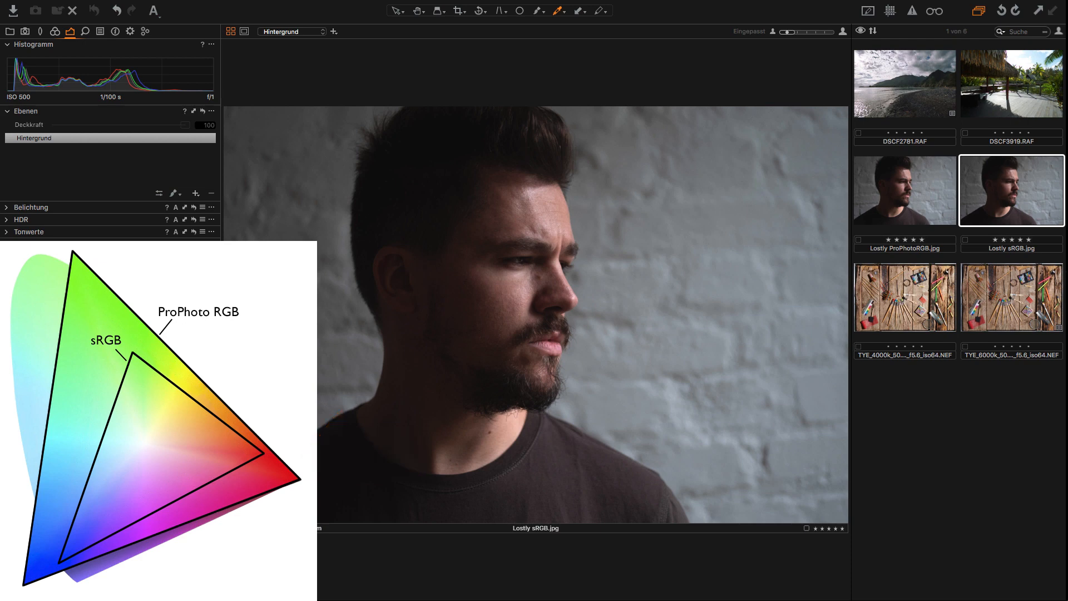
# In the Curve tool, check the Green and Blue channels, then raise the Red curve to tint the sRGB portrait pinkish.
pyautogui.click(23, 243)
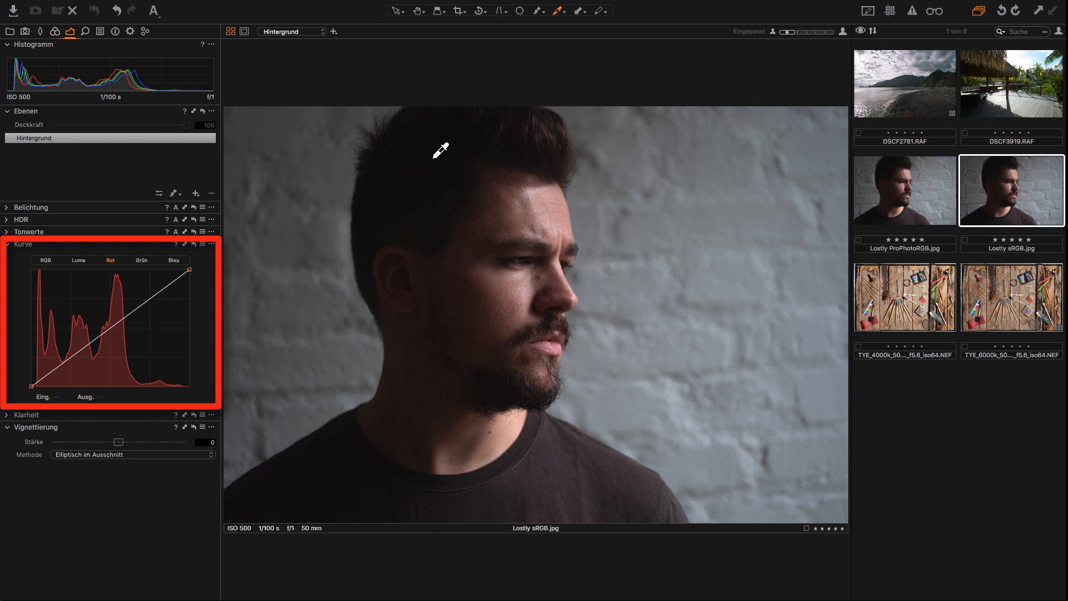
pyautogui.click(140, 261)
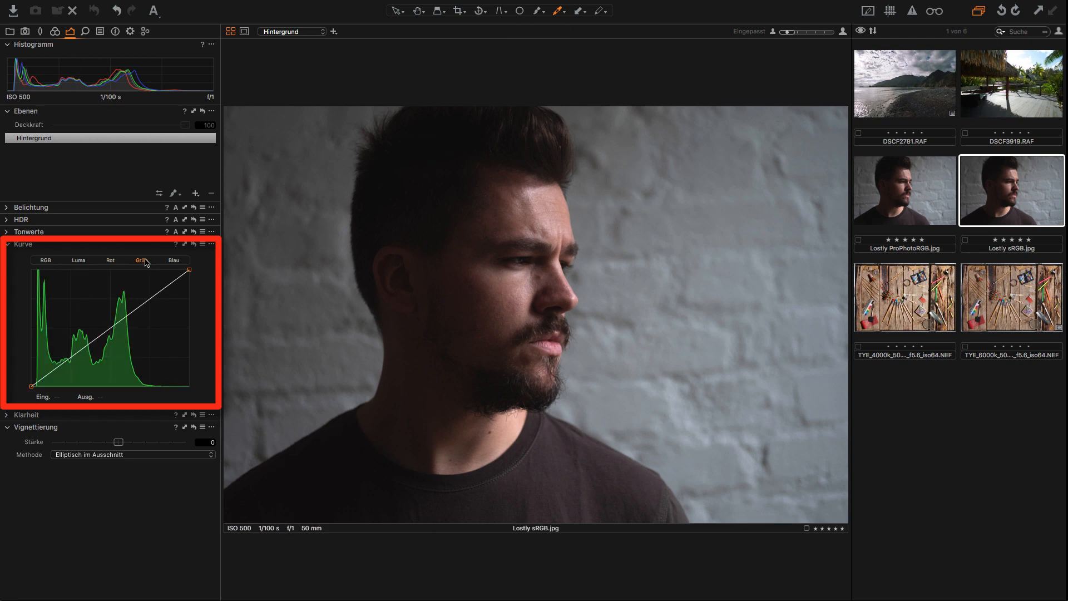
pyautogui.click(174, 260)
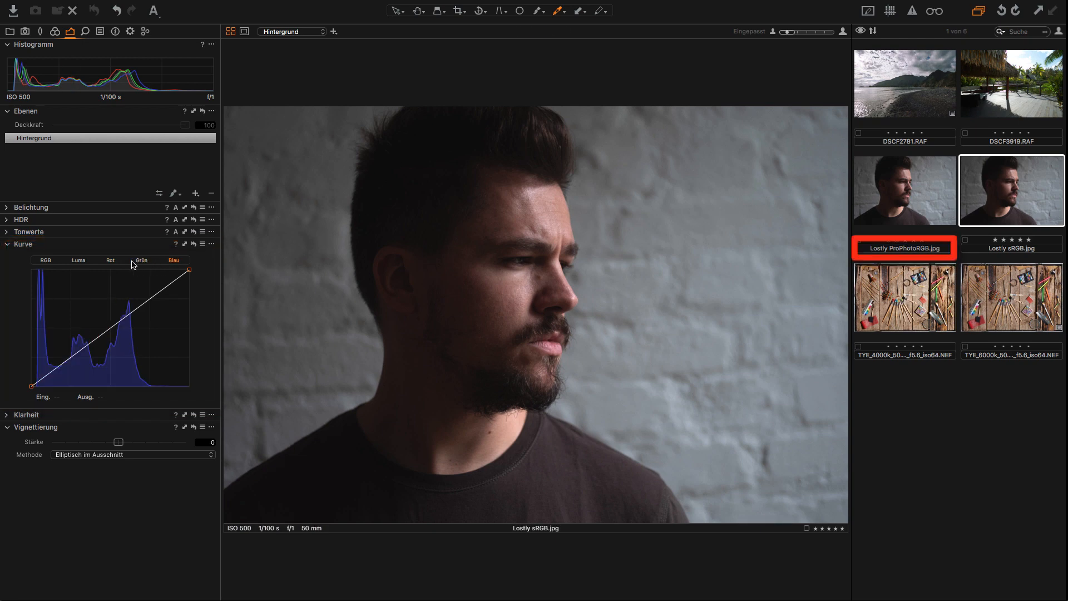
pyautogui.click(110, 261)
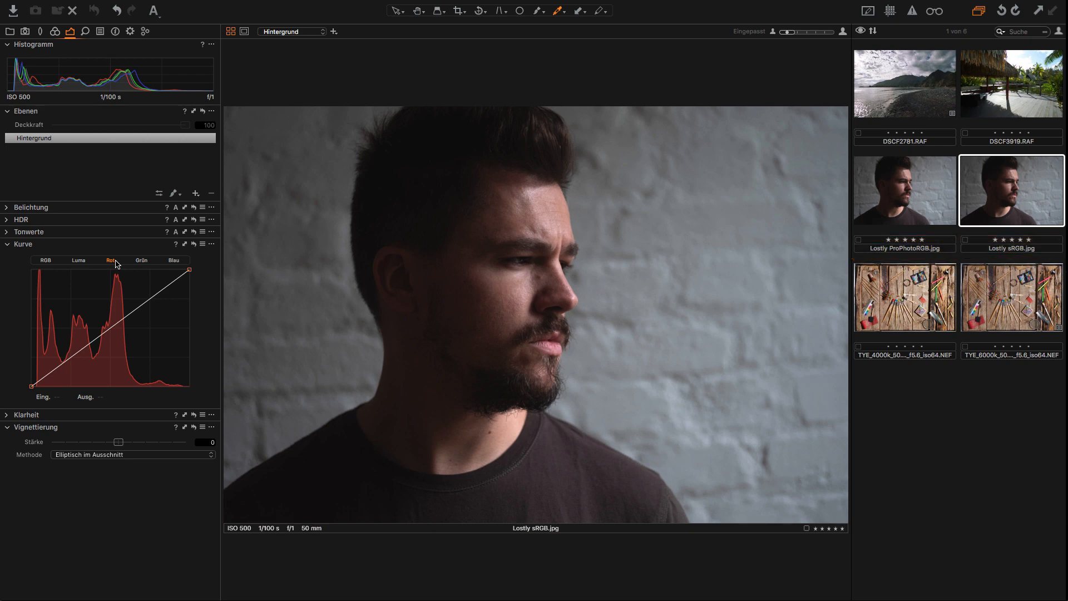
pyautogui.click(903, 189)
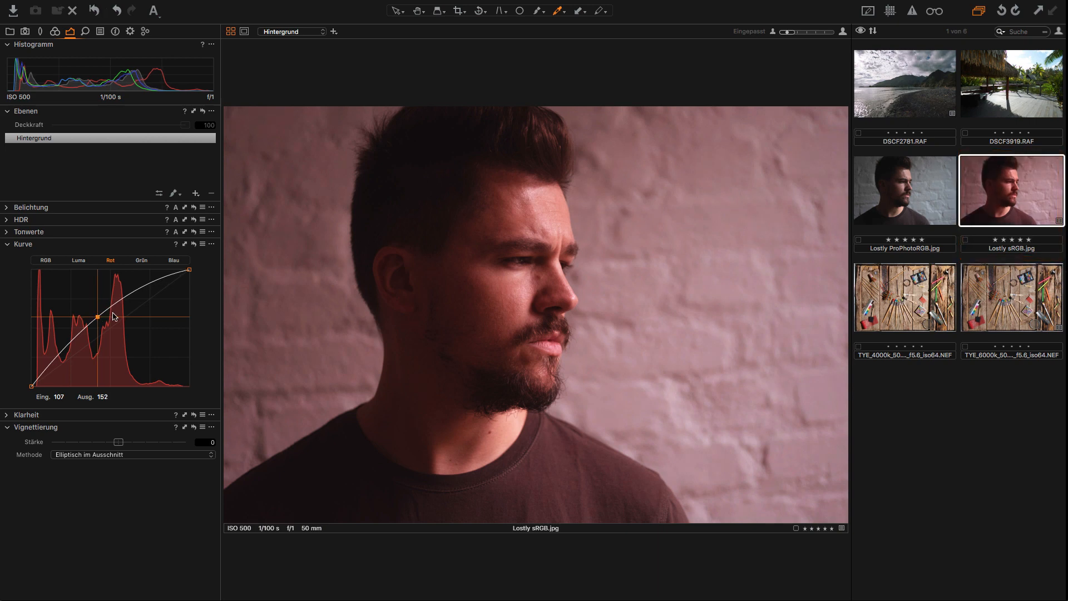
# Switch to Lostly ProPhotoRGB.jpg and compare the same red-curve adjustment.
pyautogui.click(904, 189)
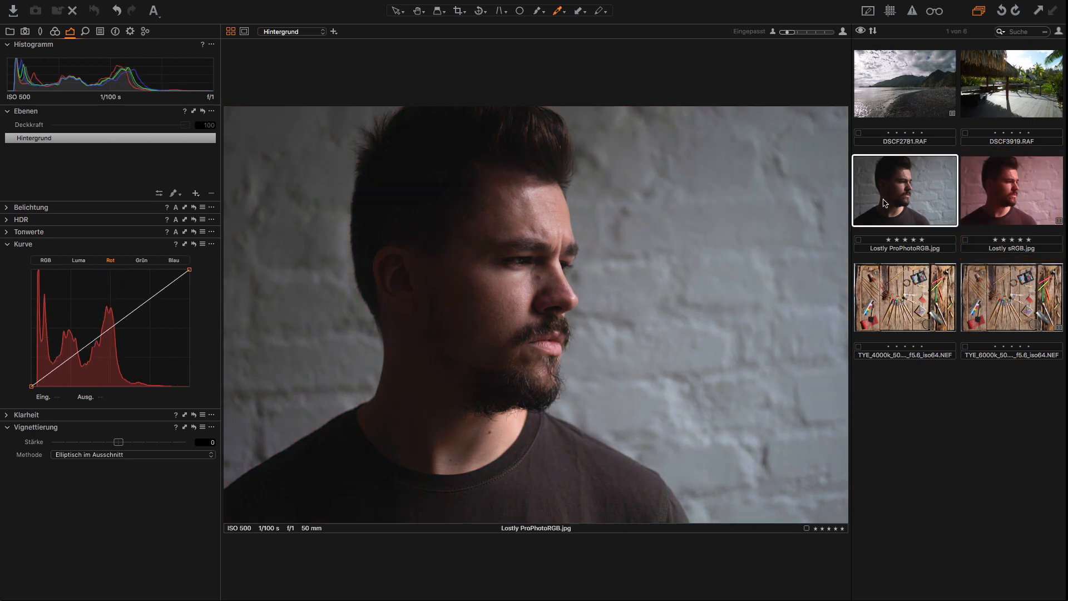
pyautogui.click(110, 327)
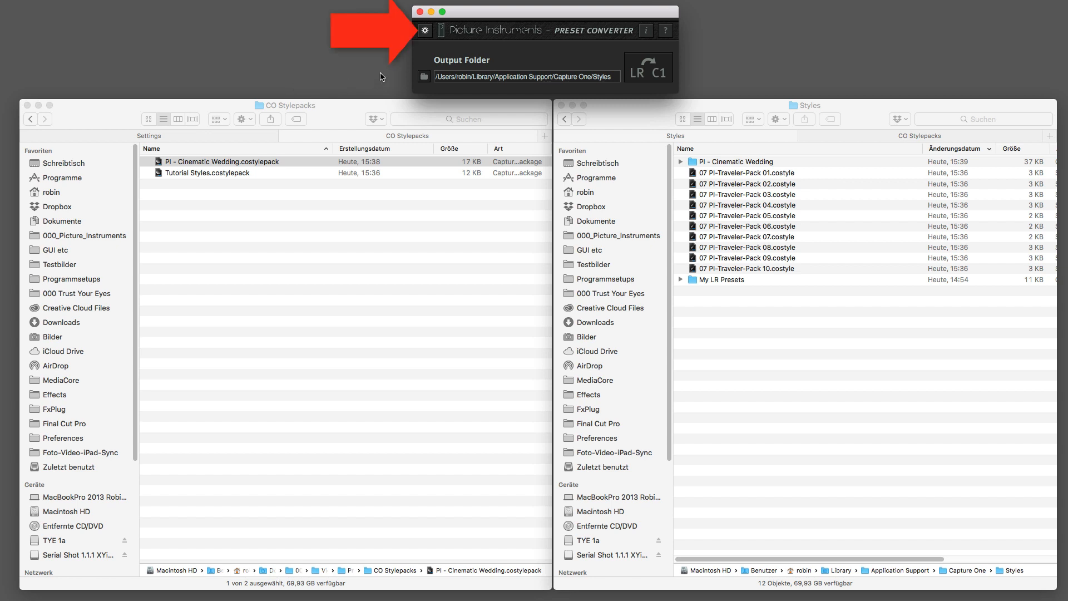
# Review the Color Space options in the converter's settings and keep RAW selected.
pyautogui.click(424, 30)
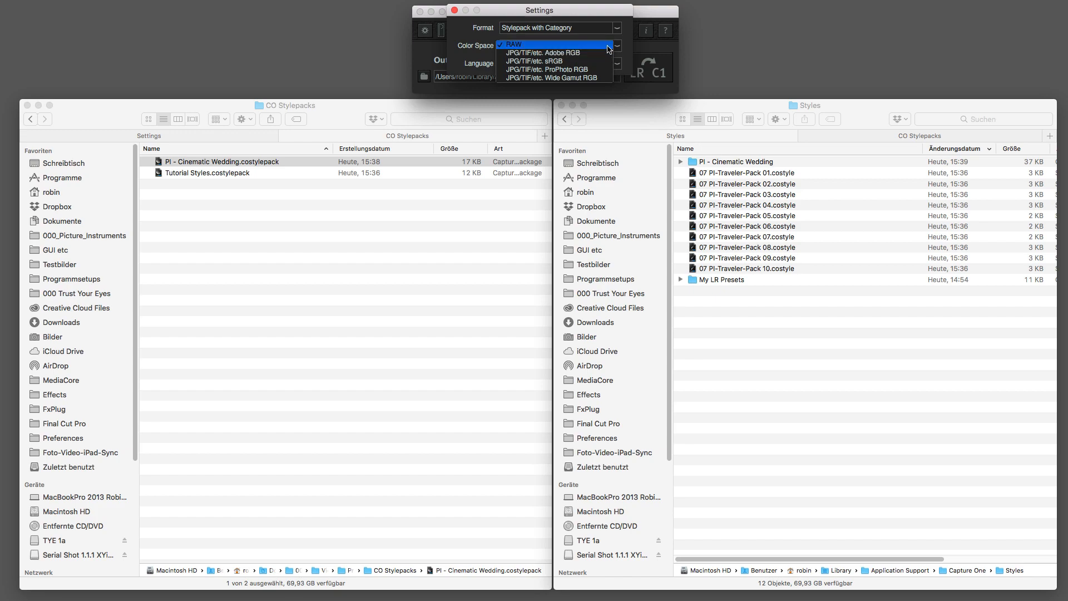
pyautogui.click(512, 45)
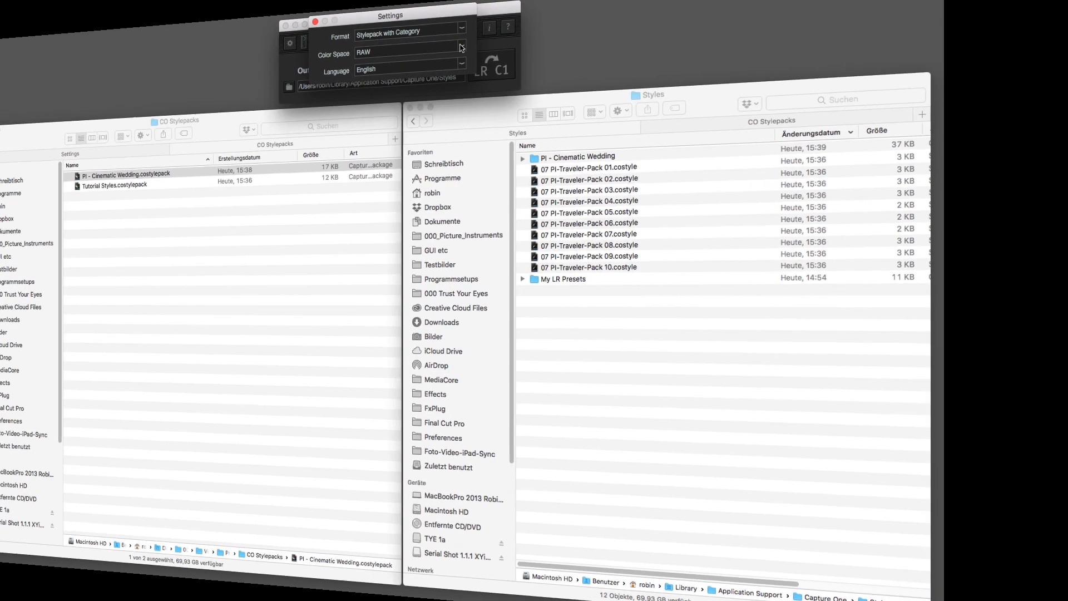